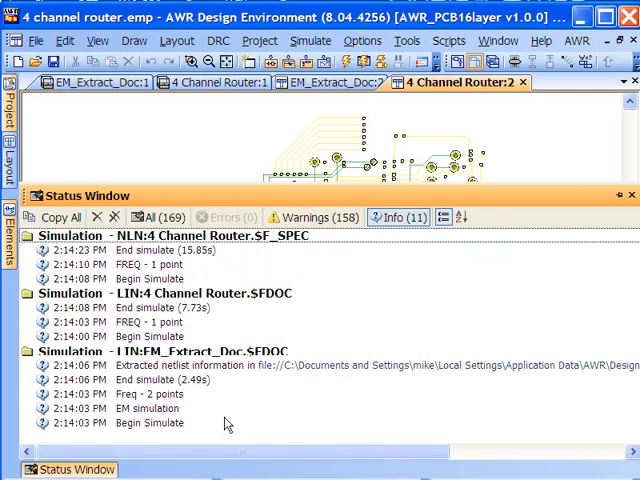
{"action": "mouse_move", "coordinate": [210, 348]}
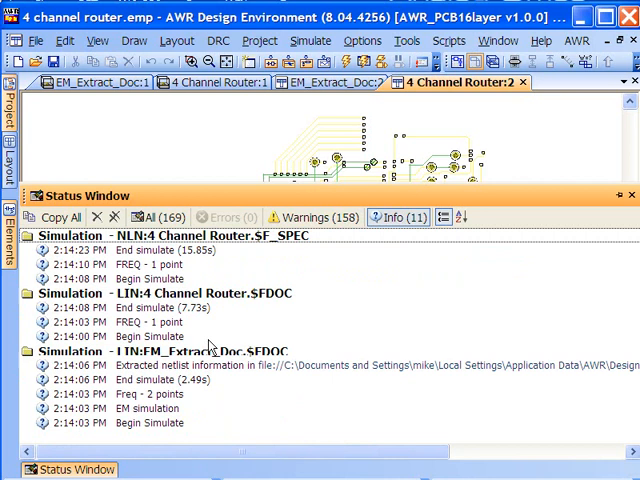
{"action": "mouse_move", "coordinate": [222, 382]}
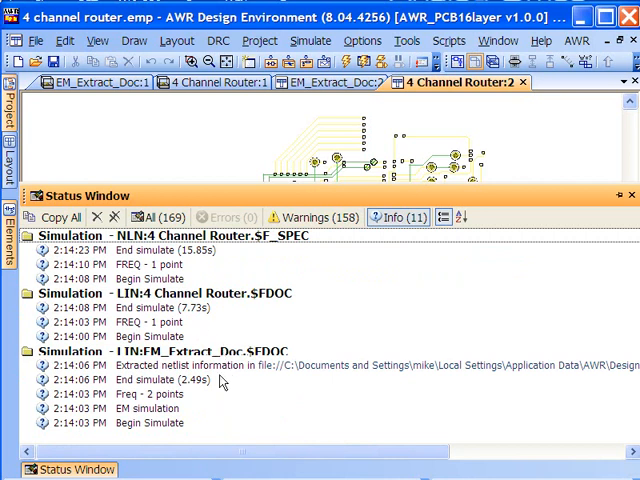
{"action": "mouse_move", "coordinate": [200, 390]}
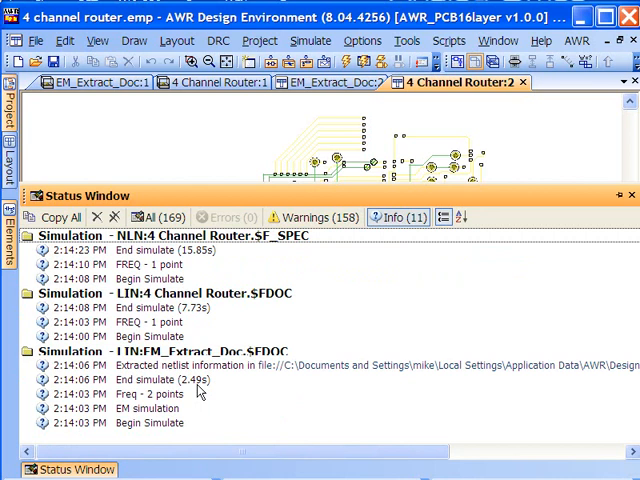
{"action": "mouse_move", "coordinate": [218, 348]}
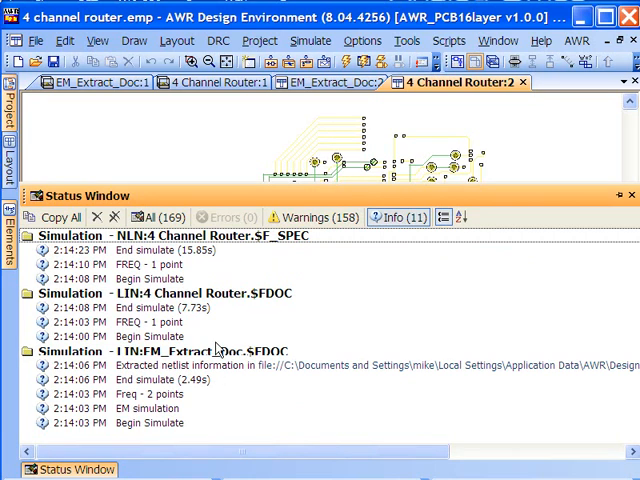
{"action": "mouse_move", "coordinate": [200, 262]}
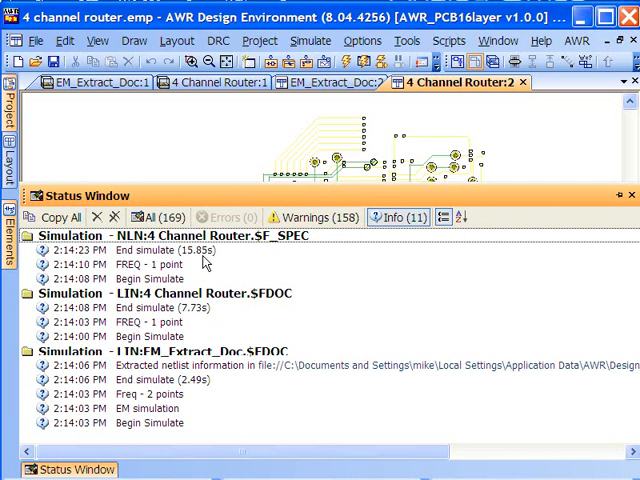
{"action": "mouse_move", "coordinate": [180, 140]}
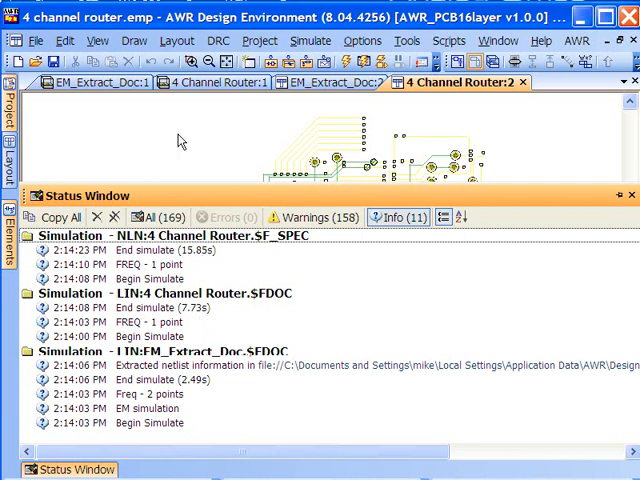
{"action": "mouse_move", "coordinate": [408, 404]}
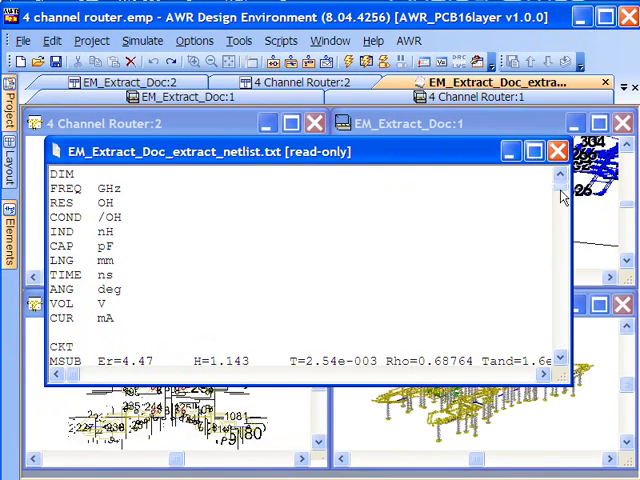
Scroll the EM_Extract_Doc netlist down to the microstrip line and junction element definitions
{"action": "scroll", "scroll_direction": "down", "scroll_amount": 3}
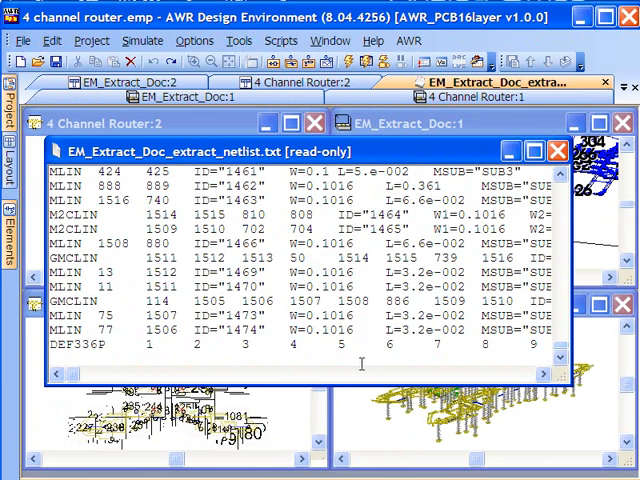
{"action": "mouse_move", "coordinate": [96, 348]}
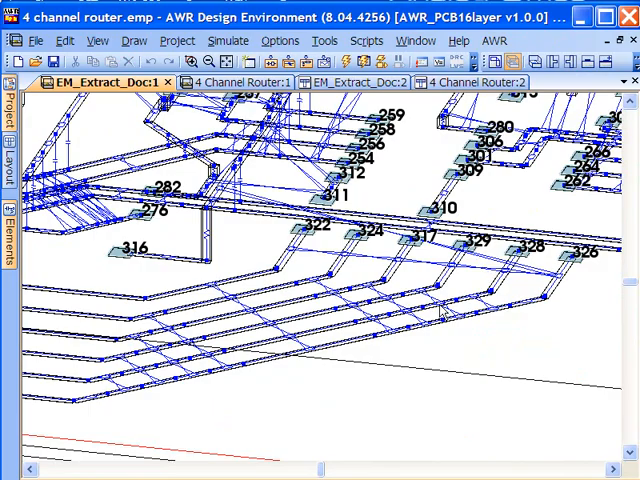
{"action": "mouse_move", "coordinate": [390, 352]}
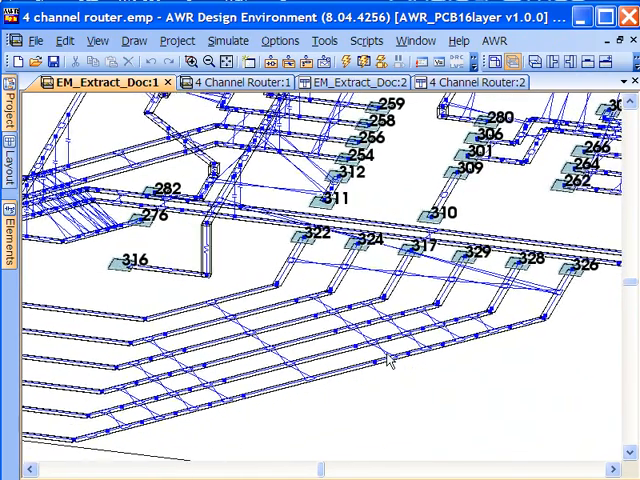
{"action": "mouse_move", "coordinate": [362, 380]}
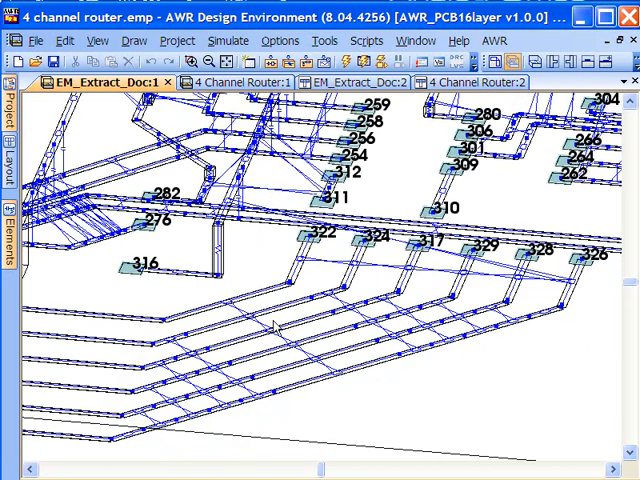
{"action": "mouse_move", "coordinate": [288, 392]}
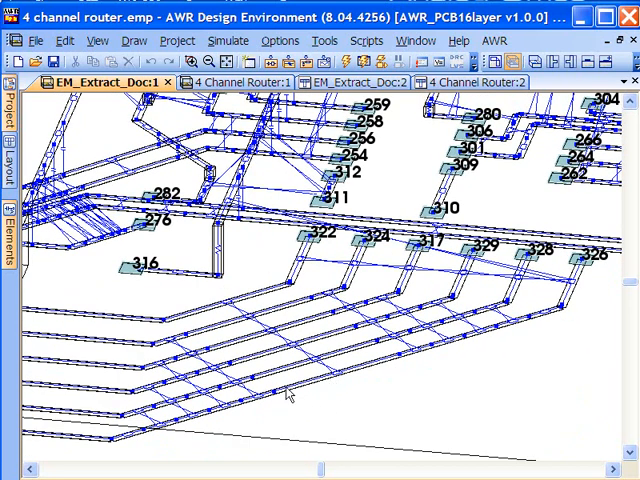
{"action": "mouse_move", "coordinate": [148, 436]}
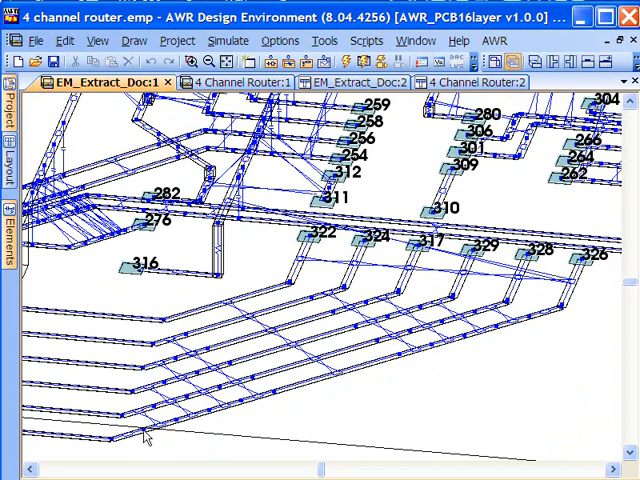
{"action": "mouse_move", "coordinate": [164, 430]}
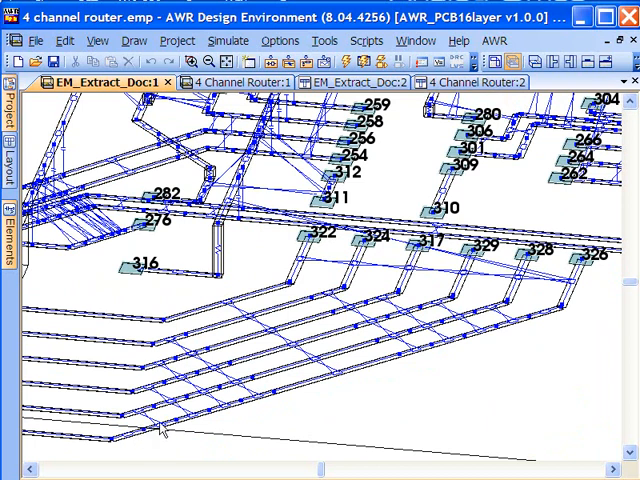
{"action": "mouse_move", "coordinate": [290, 398]}
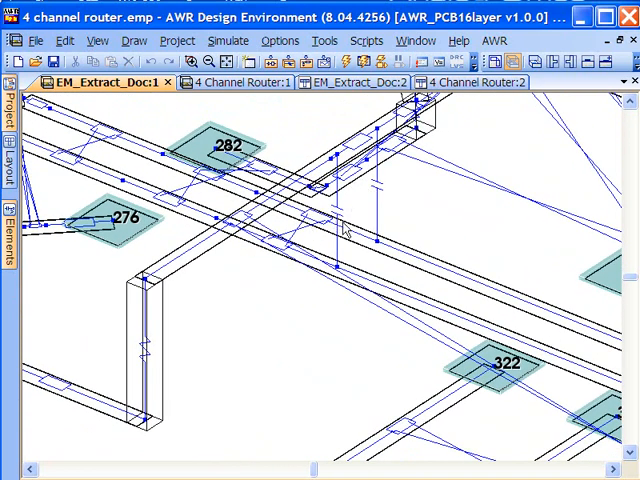
{"action": "mouse_move", "coordinate": [340, 224]}
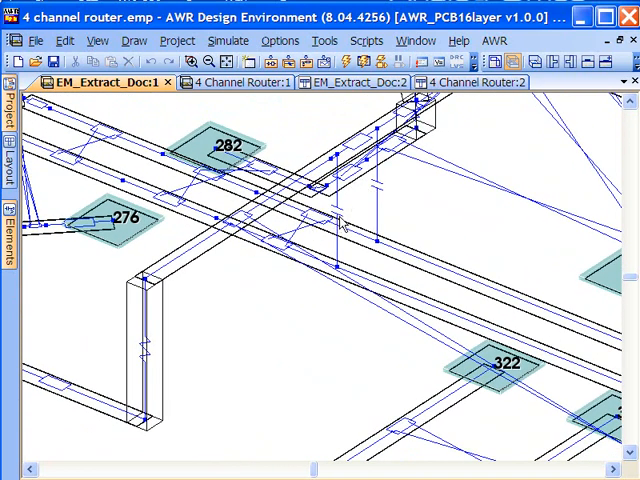
{"action": "mouse_move", "coordinate": [338, 250]}
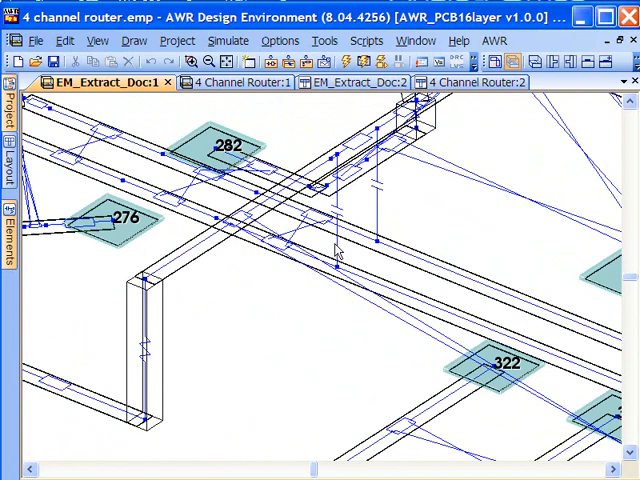
{"action": "mouse_move", "coordinate": [344, 244]}
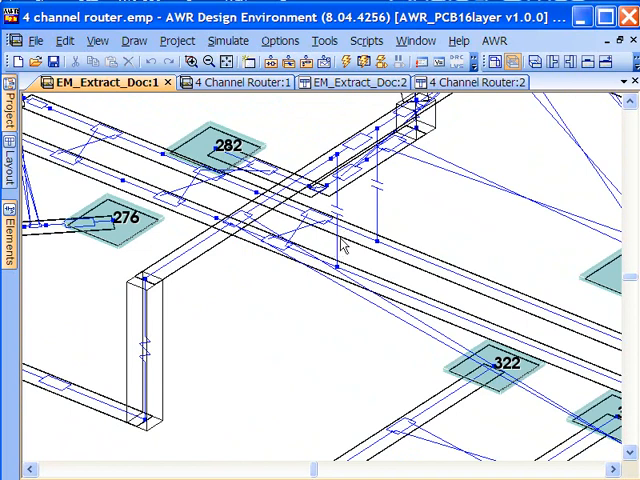
{"action": "mouse_move", "coordinate": [356, 244]}
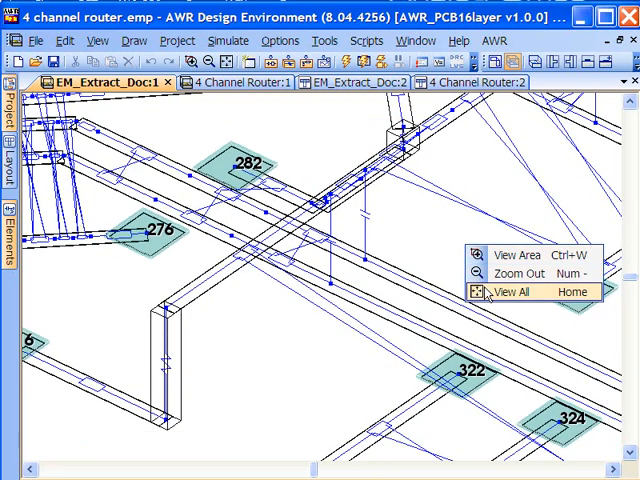
Fit the entire extracted router board enclosure into the 3D view via View All (Home)
{"action": "left_click", "coordinate": [510, 292]}
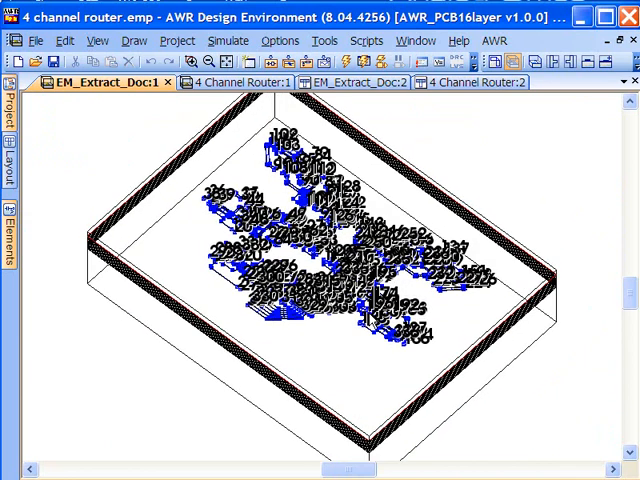